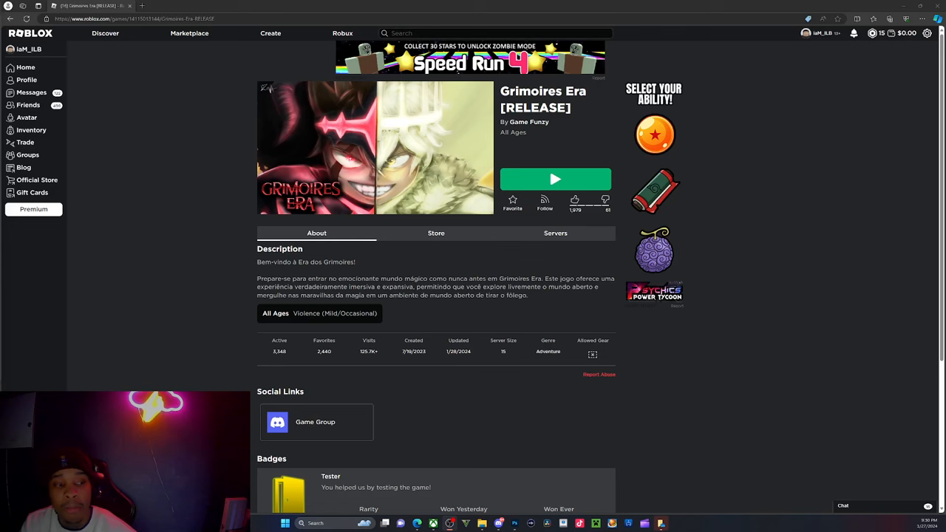
{"action": "mouse_move", "coordinate": [747, 179]}
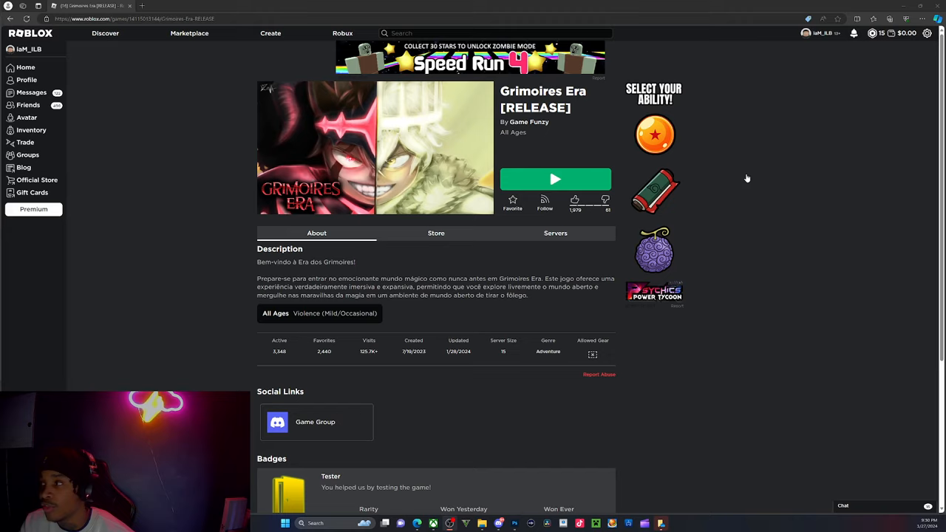
{"action": "mouse_move", "coordinate": [553, 302]}
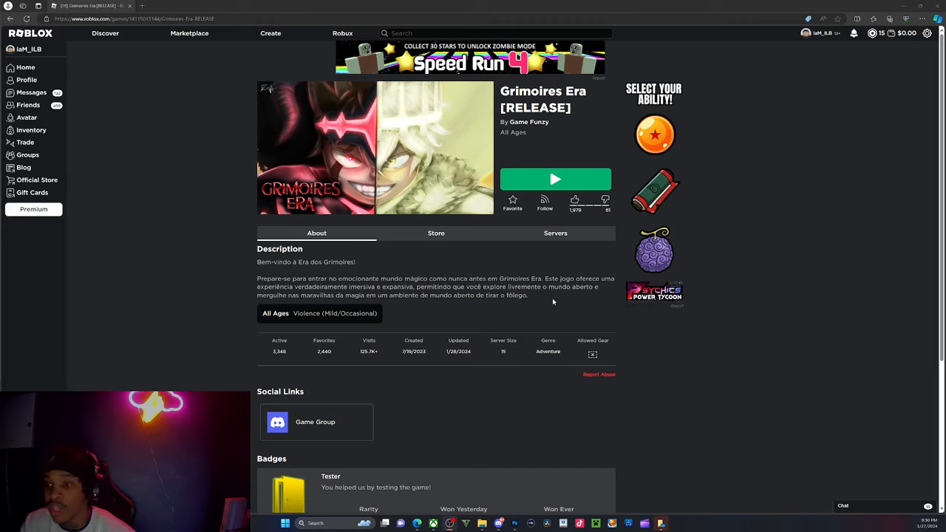
{"action": "mouse_move", "coordinate": [817, 124]}
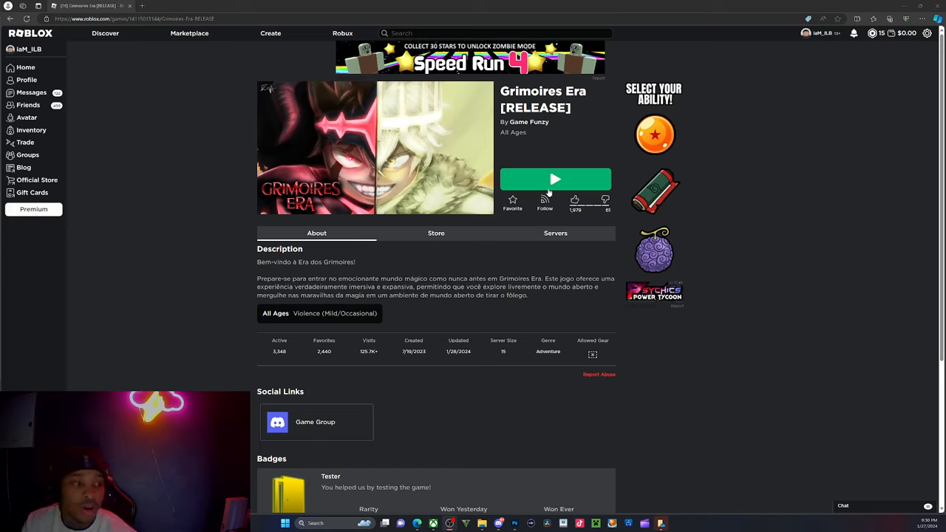
{"action": "mouse_move", "coordinate": [540, 161]}
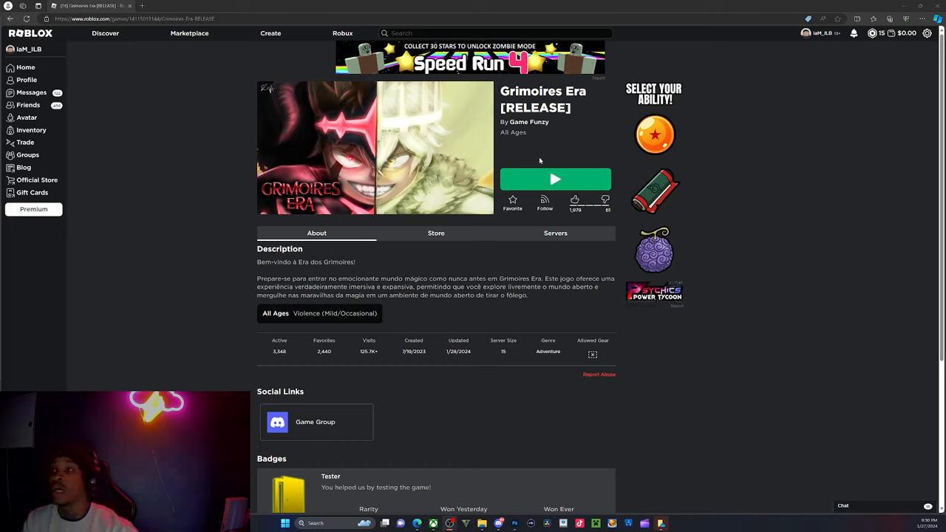
{"action": "mouse_move", "coordinate": [556, 180]}
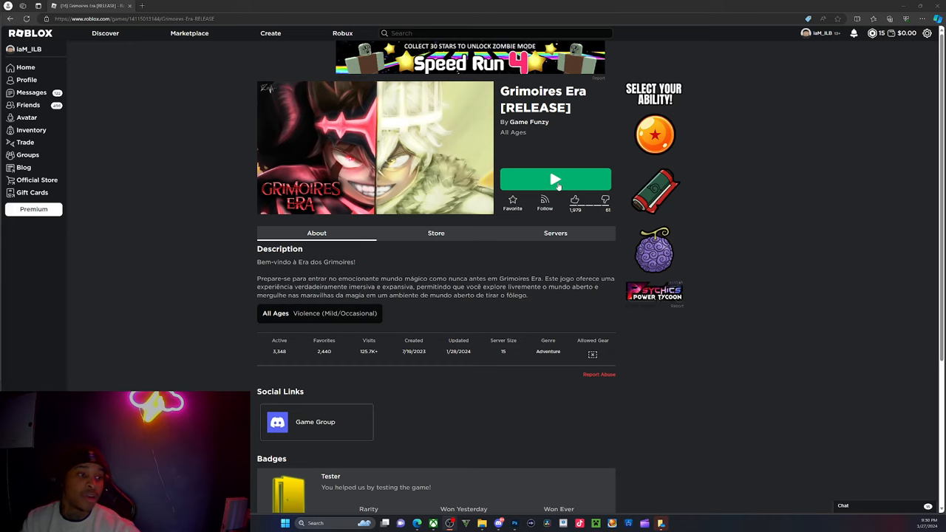
Step: Launch Grimoires Era and enlarge the Roblox window to full screen
{"action": "left_click", "coordinate": [556, 180]}
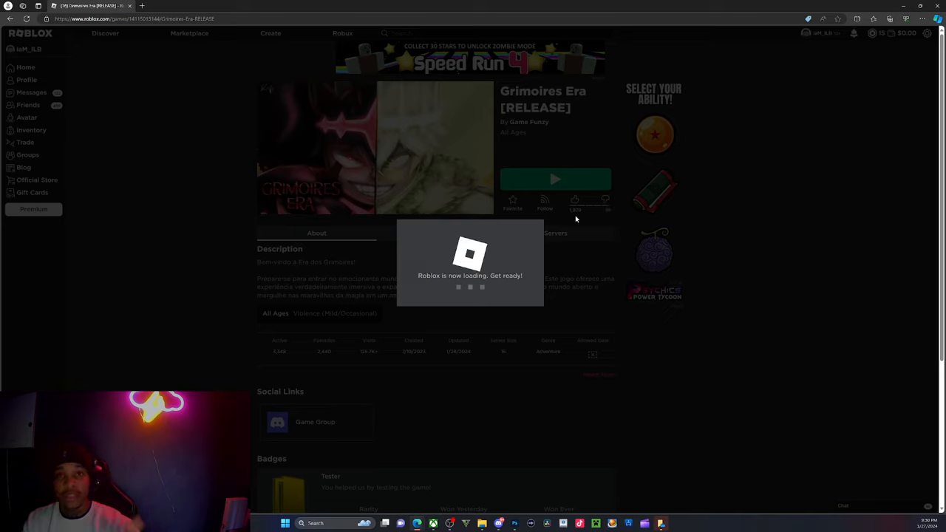
{"action": "mouse_move", "coordinate": [561, 219]}
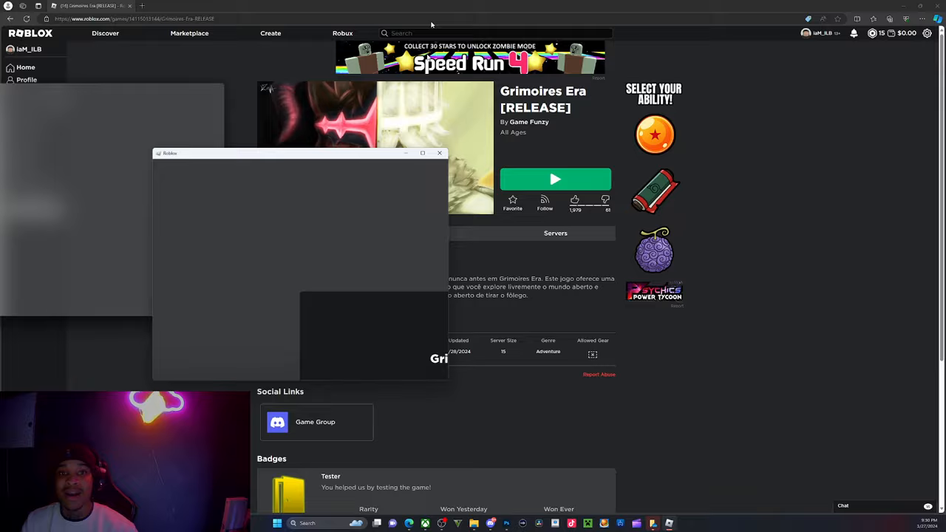
{"action": "left_click", "coordinate": [555, 179]}
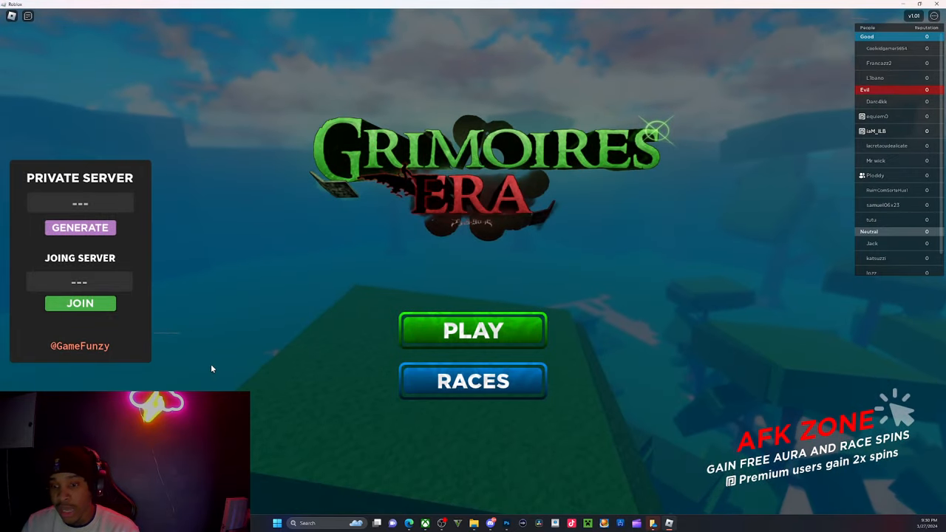
Step: Open the RACES menu from the Grimoires Era title screen
{"action": "left_click", "coordinate": [473, 380]}
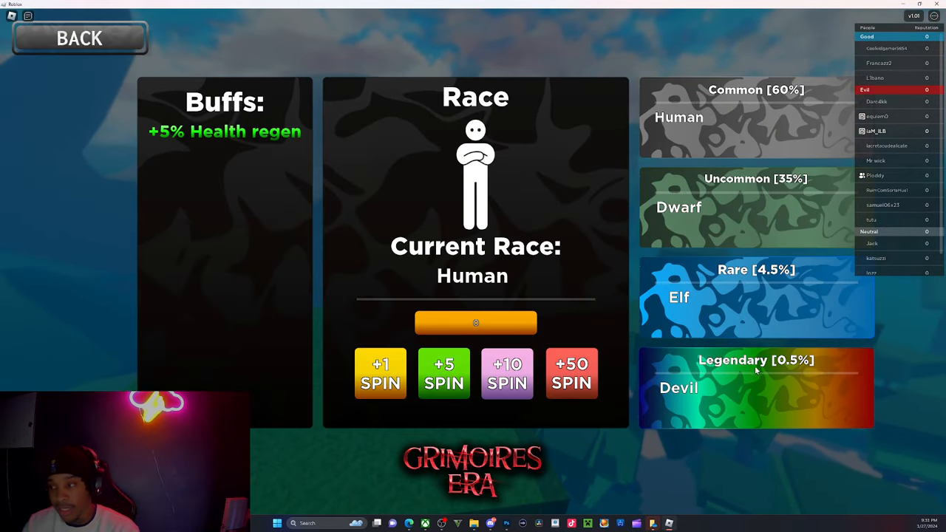
{"action": "mouse_move", "coordinate": [797, 382]}
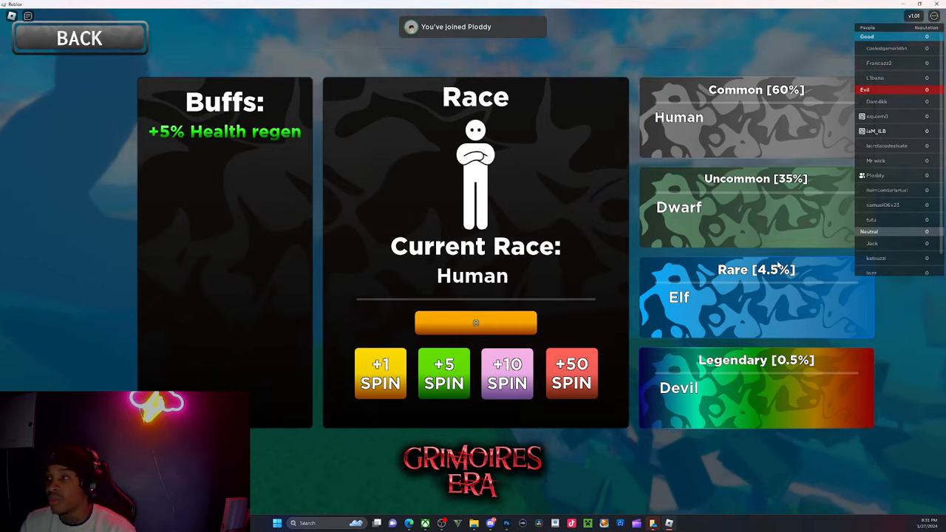
{"action": "mouse_move", "coordinate": [798, 406]}
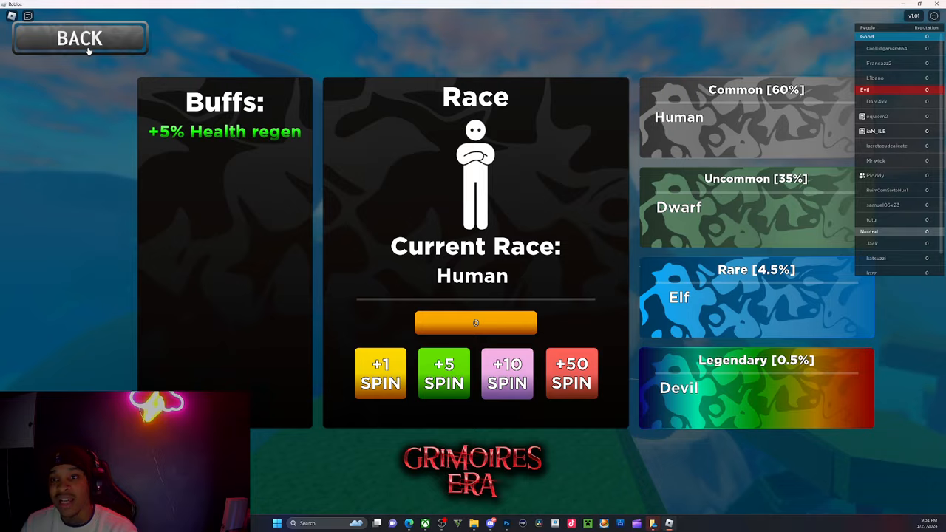
Step: Go BACK from the race menu to the title screen
{"action": "left_click", "coordinate": [79, 37]}
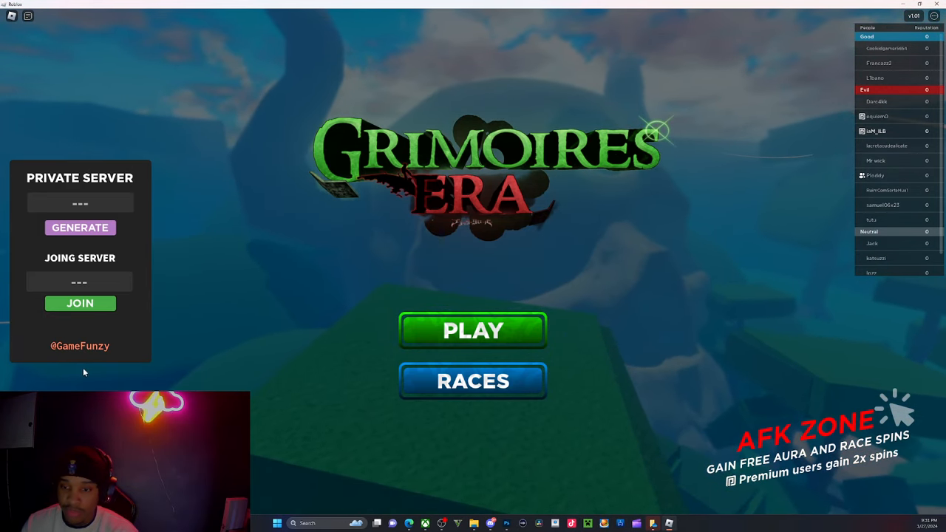
{"action": "mouse_move", "coordinate": [54, 359]}
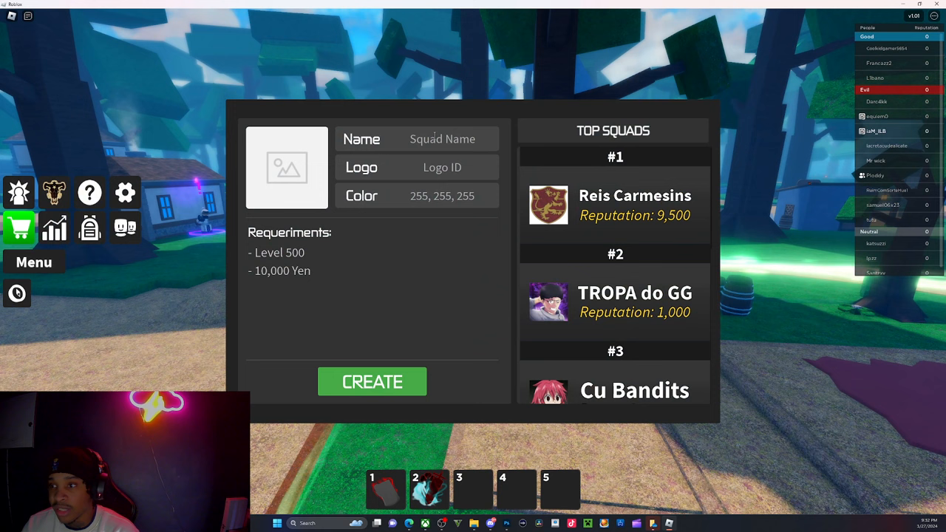
{"action": "mouse_move", "coordinate": [445, 288]}
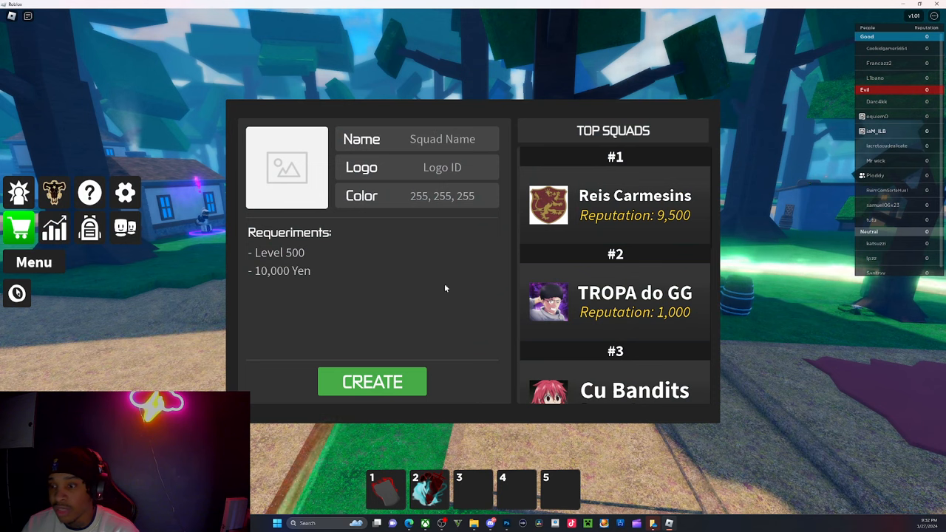
{"action": "mouse_move", "coordinate": [286, 271]}
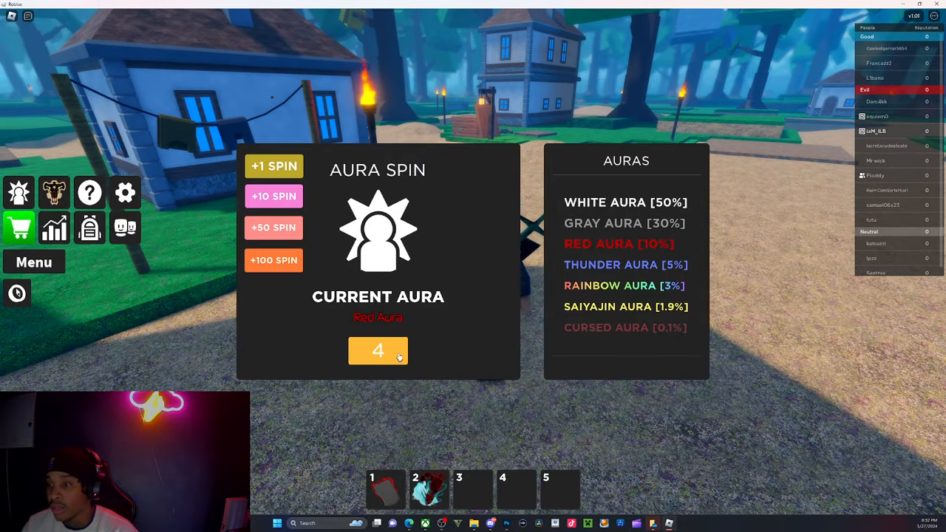
Step: Spend all four aura spins, landing on Cursed Aura, then return to the world
{"action": "left_click", "coordinate": [378, 350]}
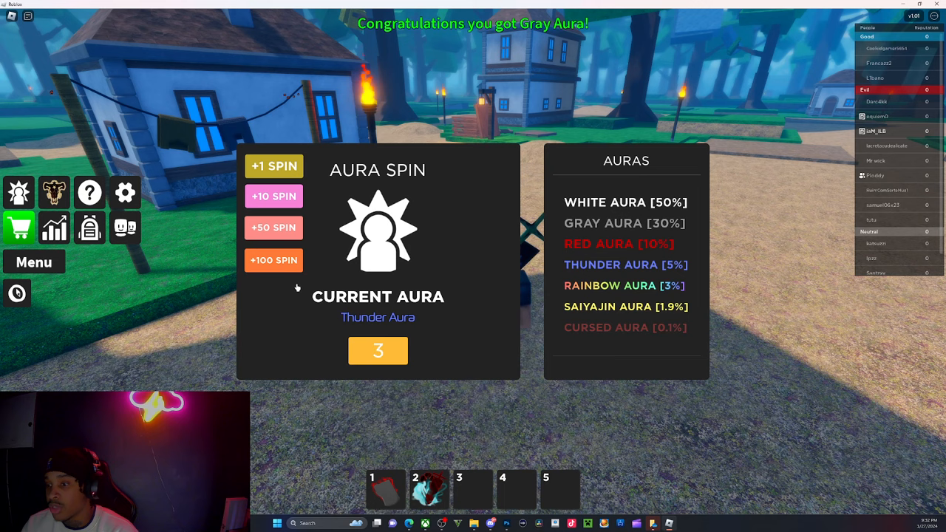
{"action": "left_click", "coordinate": [378, 350]}
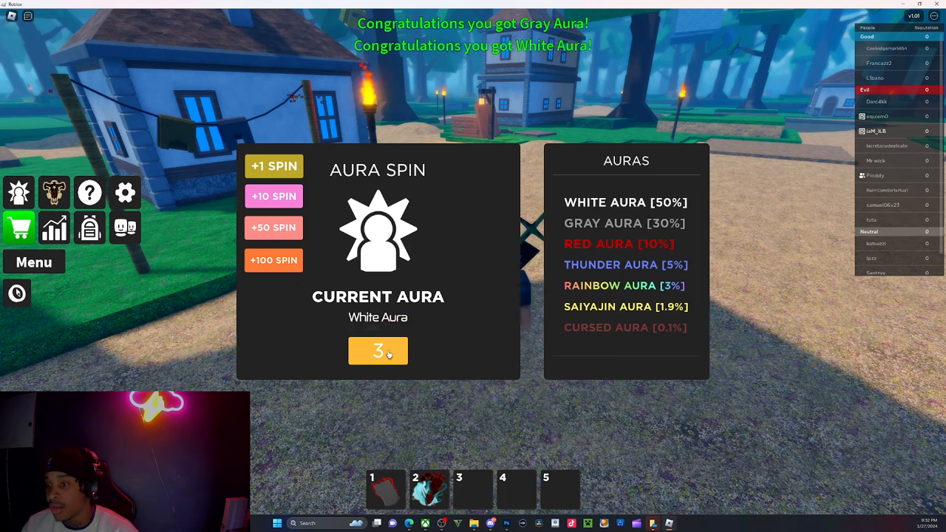
{"action": "left_click", "coordinate": [378, 351]}
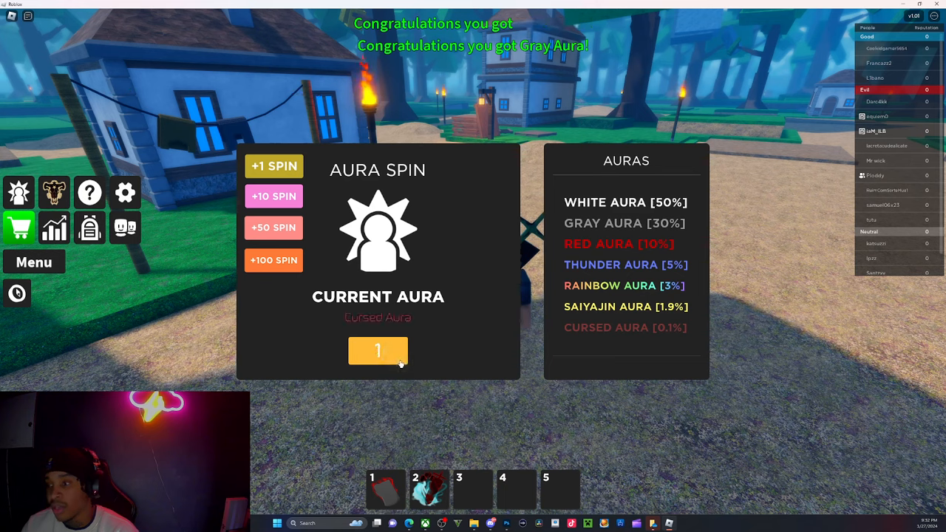
{"action": "left_click", "coordinate": [378, 351]}
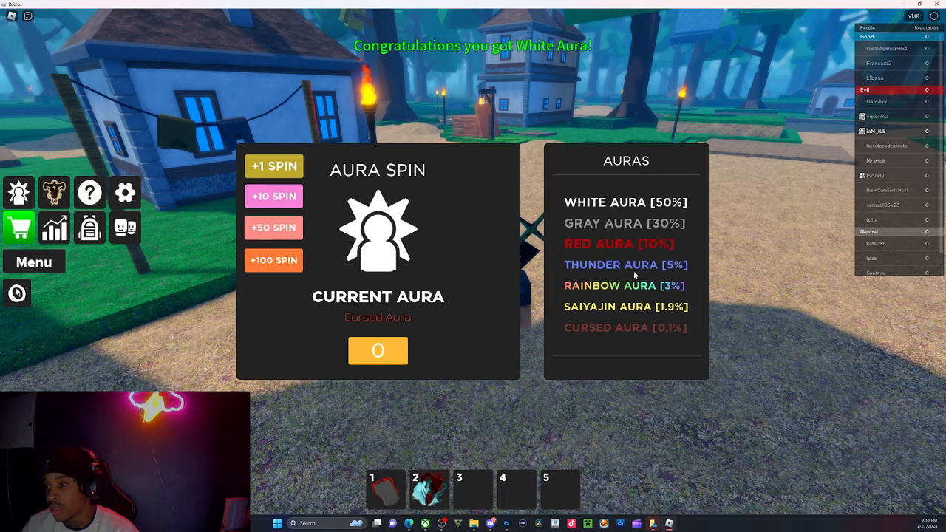
{"action": "left_click", "coordinate": [273, 165]}
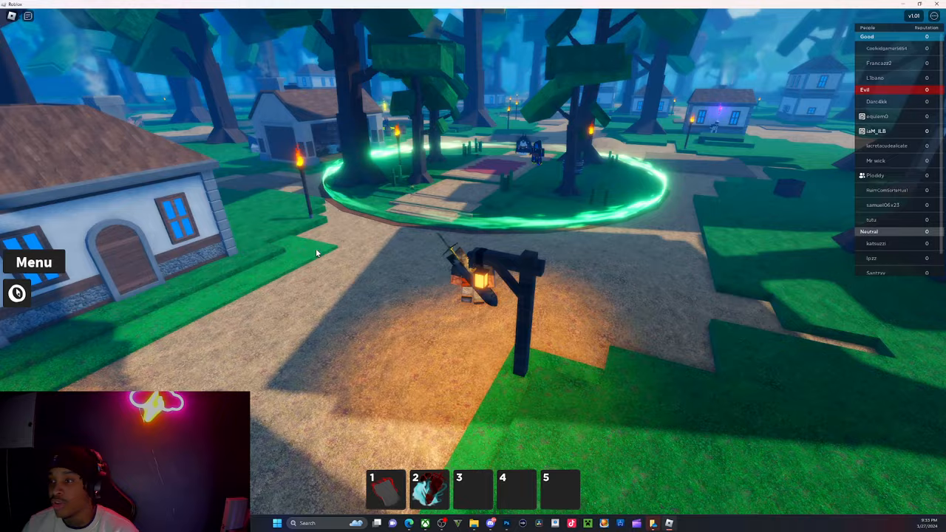
{"action": "mouse_move", "coordinate": [470, 265]}
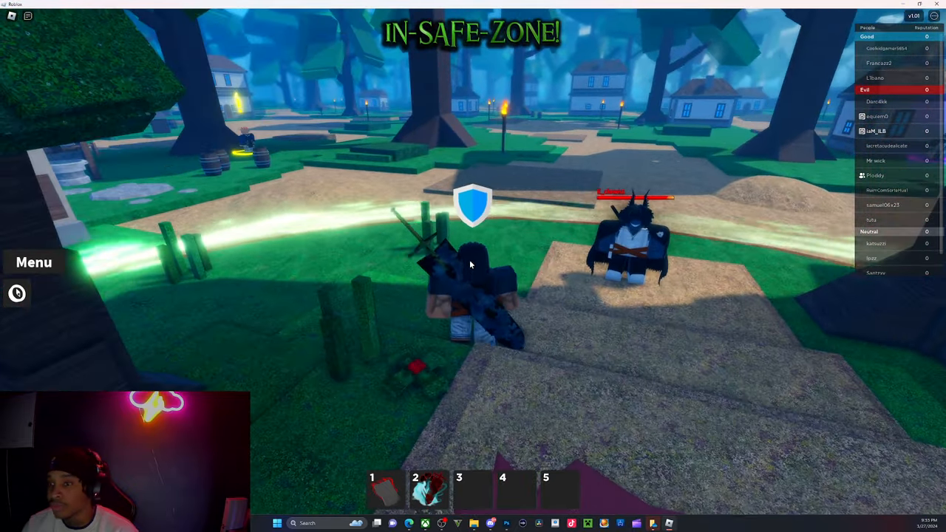
{"action": "mouse_move", "coordinate": [473, 266]}
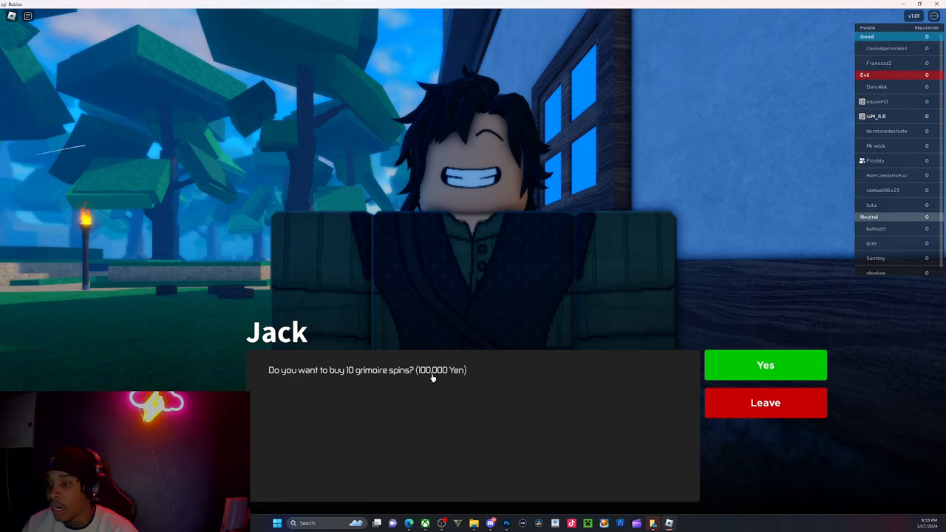
{"action": "mouse_move", "coordinate": [426, 343]}
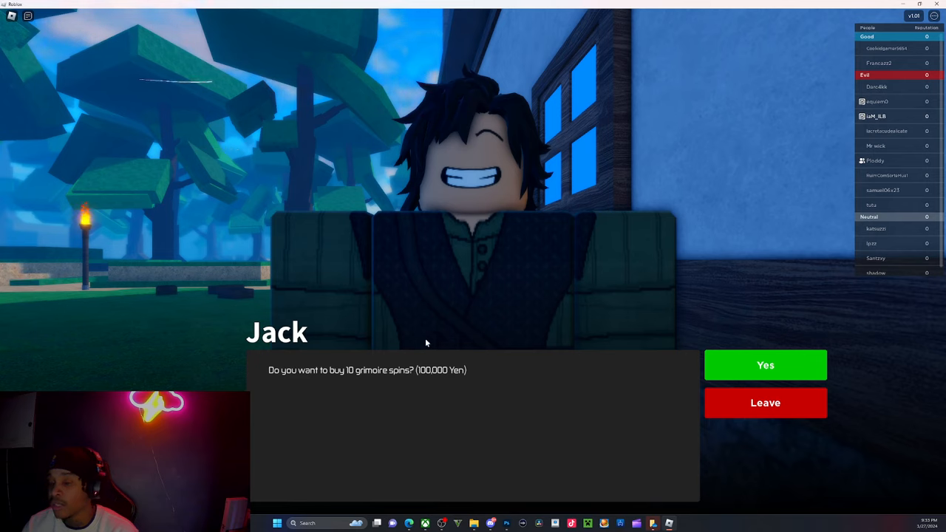
{"action": "mouse_move", "coordinate": [831, 432]}
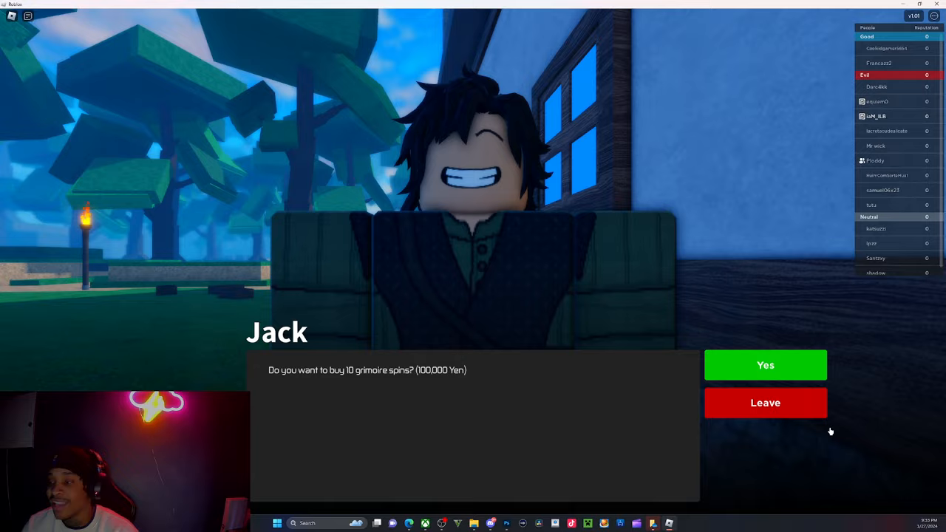
Step: Decline Jack's 10-spins-for-100,000-Yen offer with the Leave button
{"action": "left_click", "coordinate": [766, 403]}
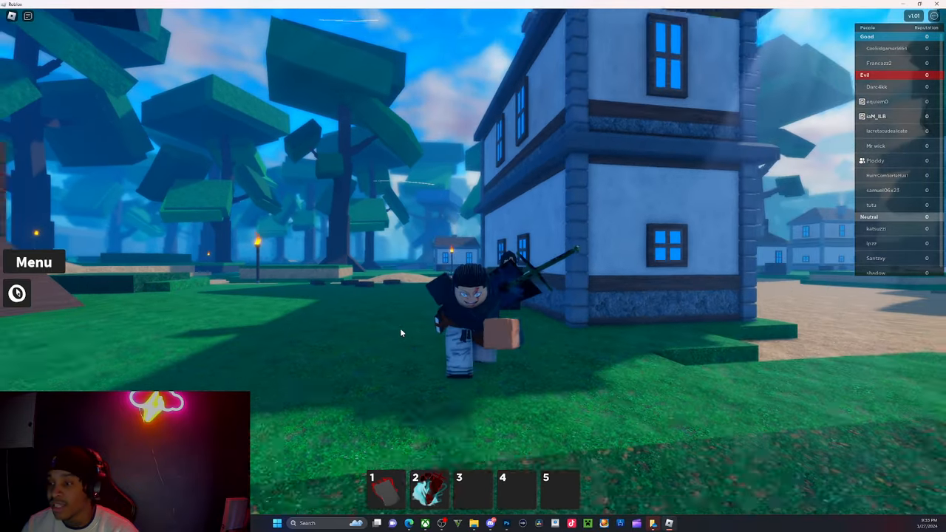